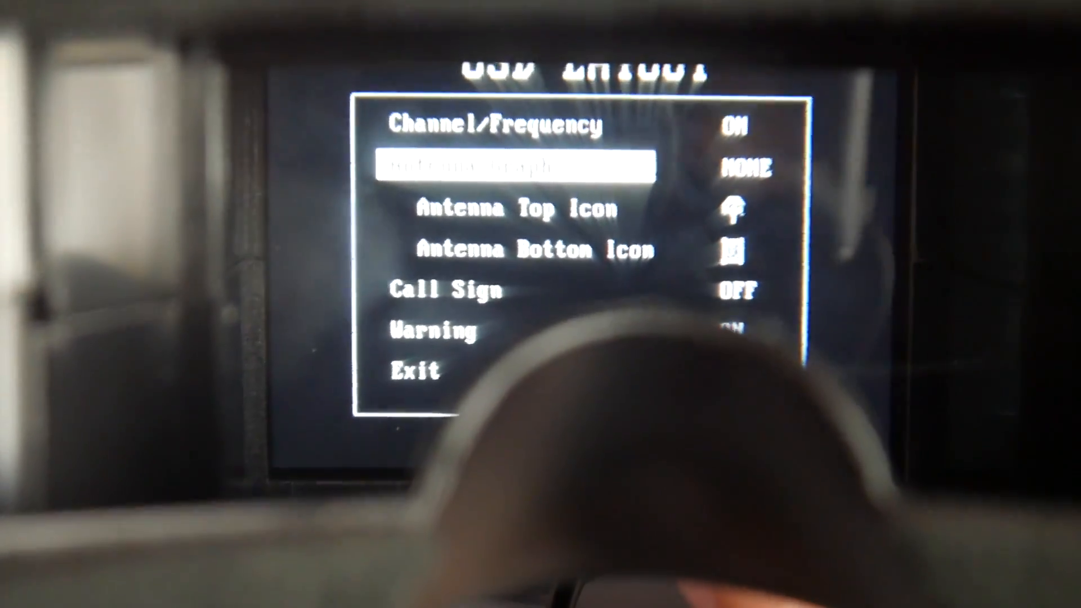
Step: Switch Antenna Graph from NONE to SIMPLE, then check Call Sign OFF and Warning ON
key(Down)
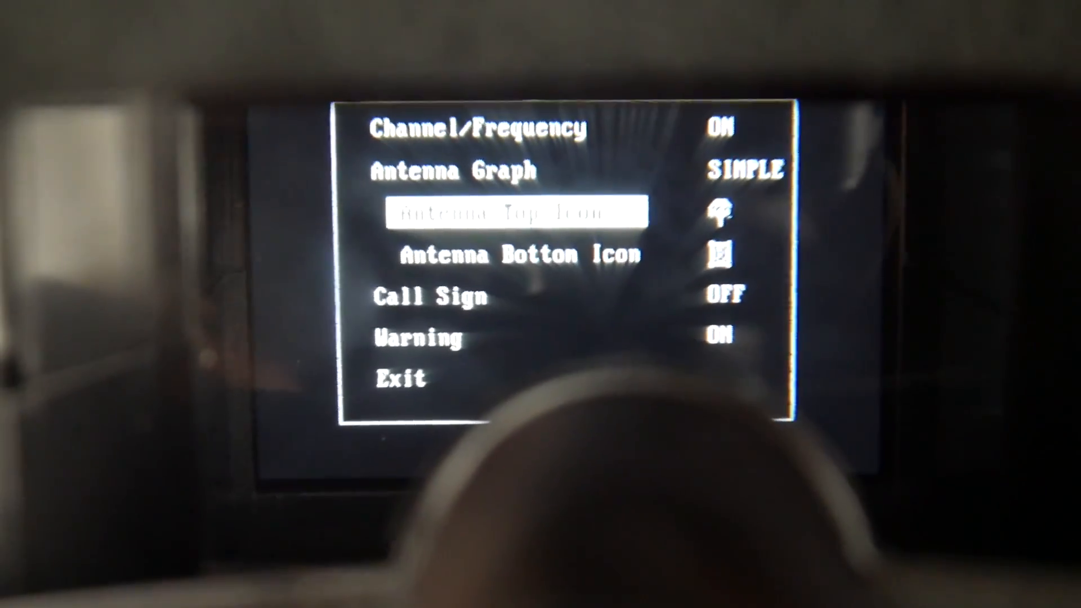
key(Down)
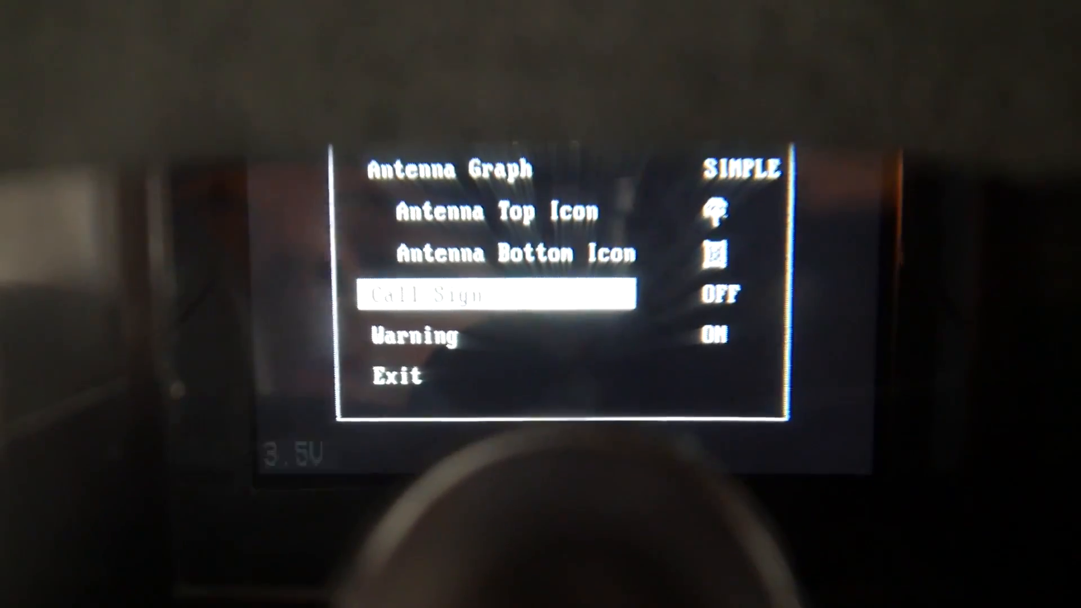
key(down)
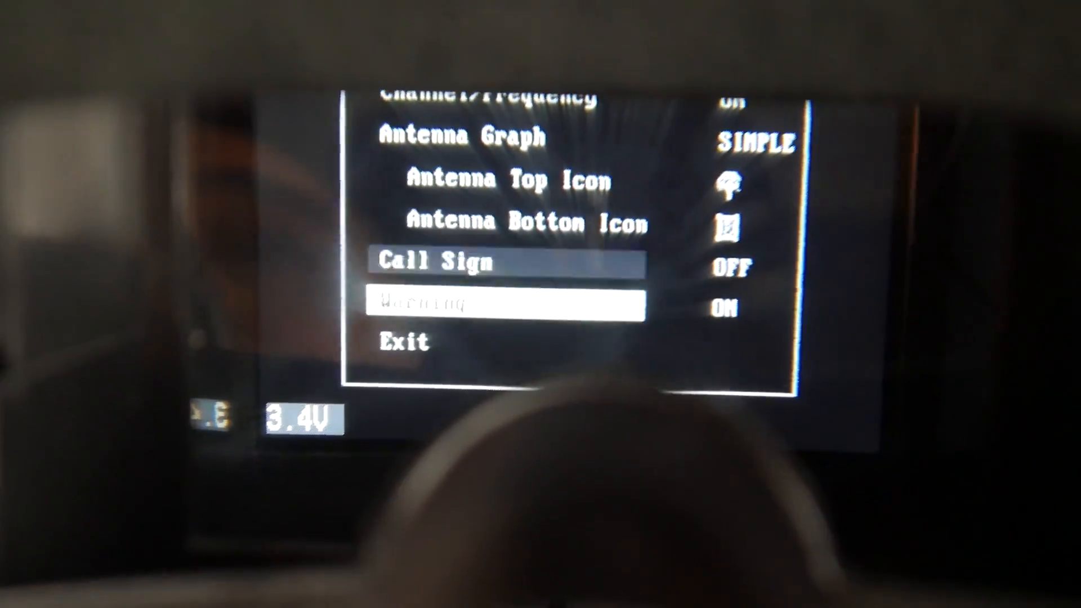